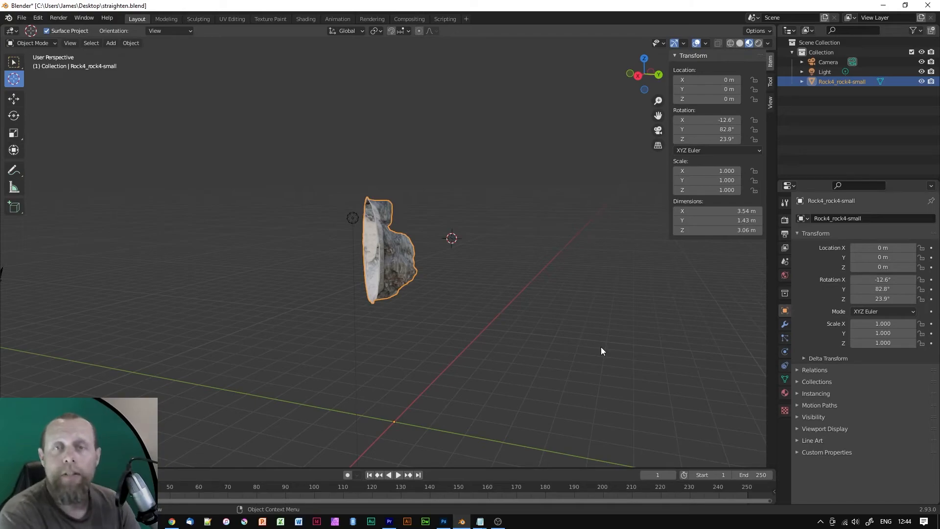
{"action": "mouse_move", "coordinate": [588, 312]}
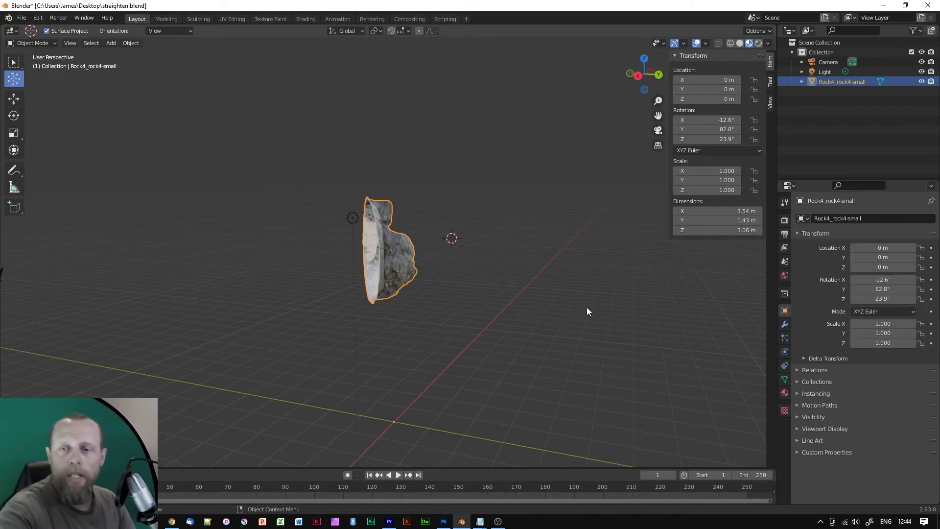
{"action": "mouse_move", "coordinate": [620, 316]}
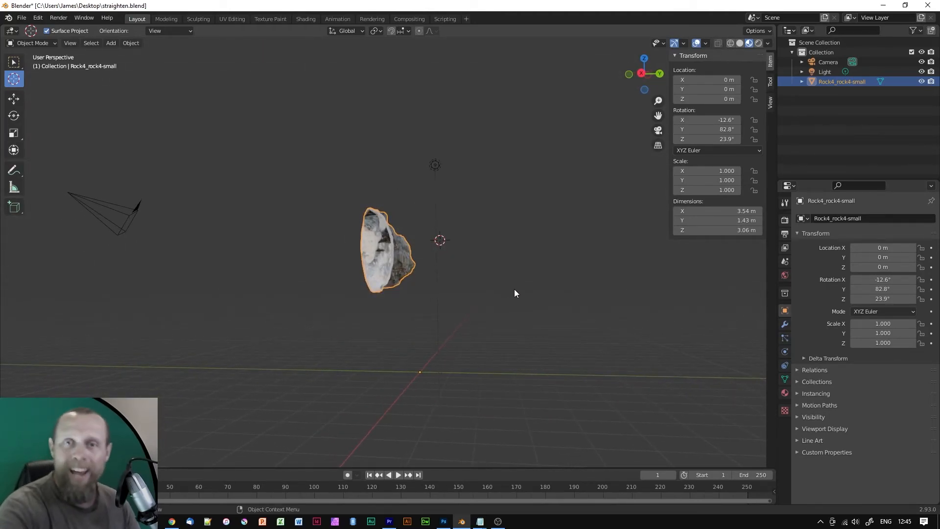
Step: Set the rock's origin to its geometry centre, about -3.15, -1.60, 4.31 m
{"action": "key", "text": "r"}
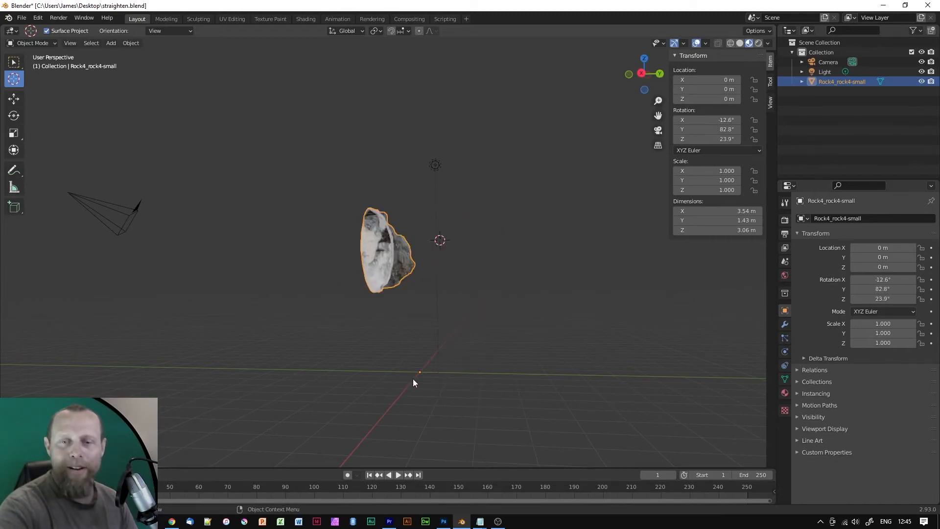
{"action": "left_click_drag", "start_coordinate": [414, 381], "coordinate": [327, 383]}
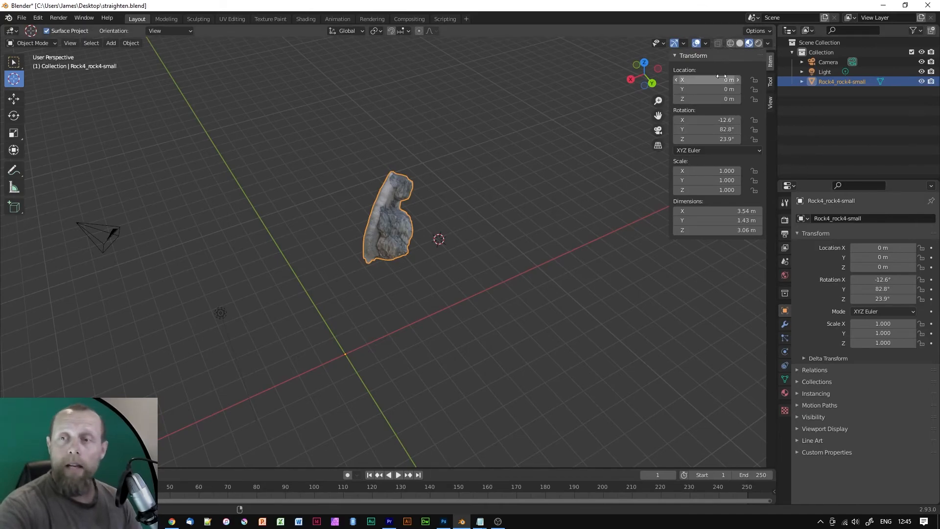
{"action": "mouse_move", "coordinate": [713, 80]}
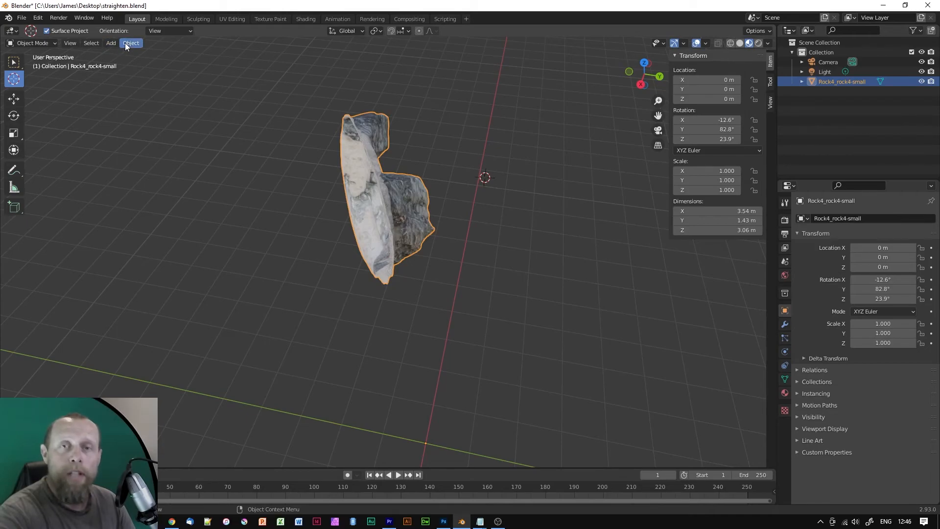
{"action": "left_click", "coordinate": [130, 43]}
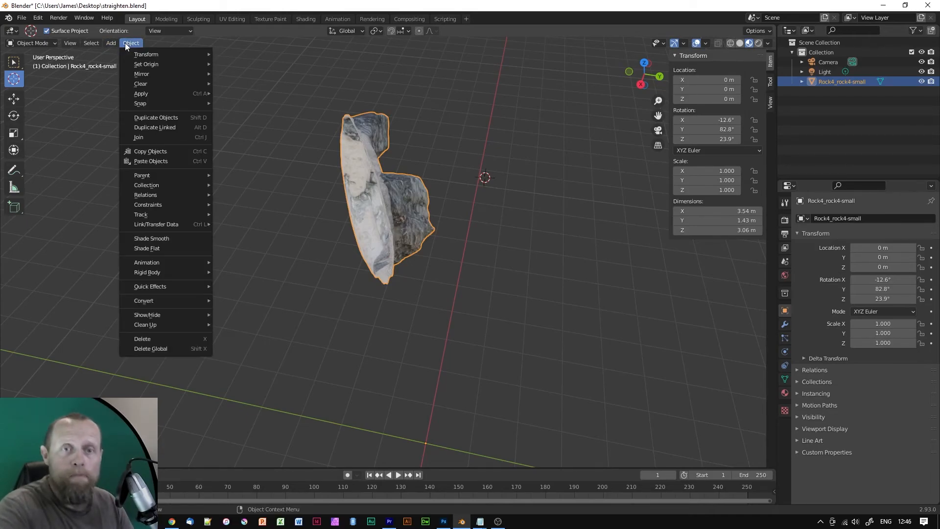
{"action": "mouse_move", "coordinate": [146, 63]}
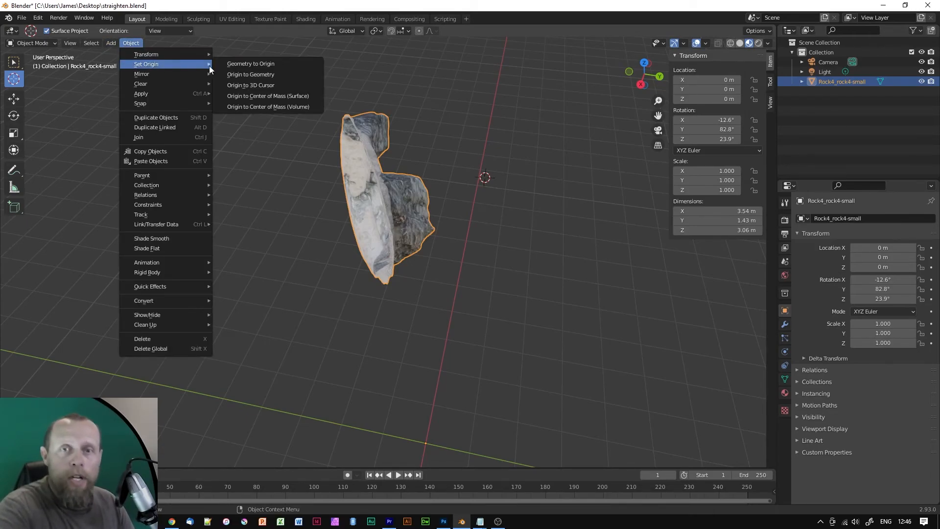
{"action": "mouse_move", "coordinate": [250, 74]}
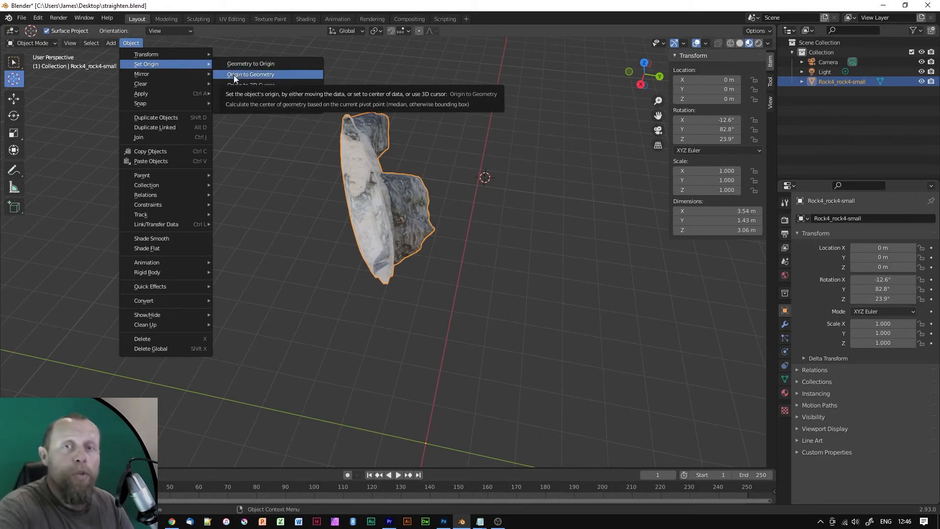
{"action": "left_click", "coordinate": [250, 74]}
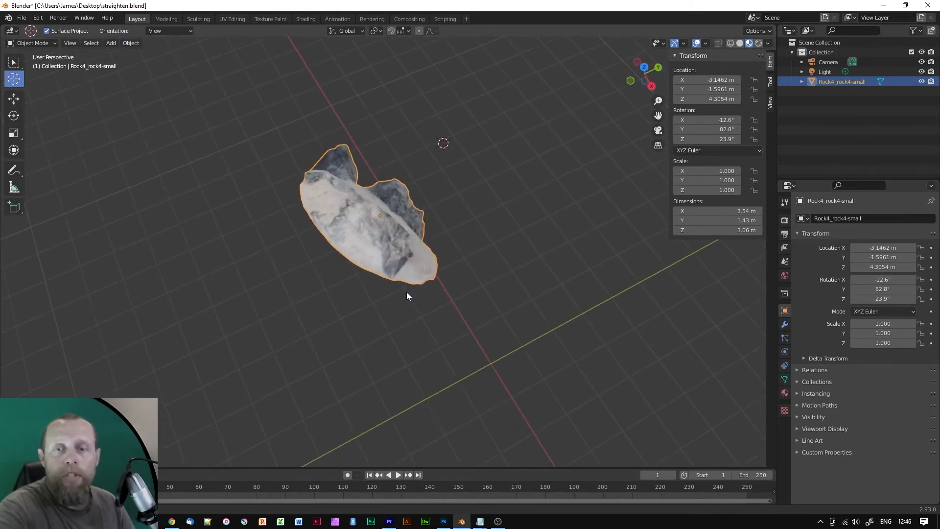
{"action": "left_click_drag", "start_coordinate": [407, 294], "coordinate": [502, 266]}
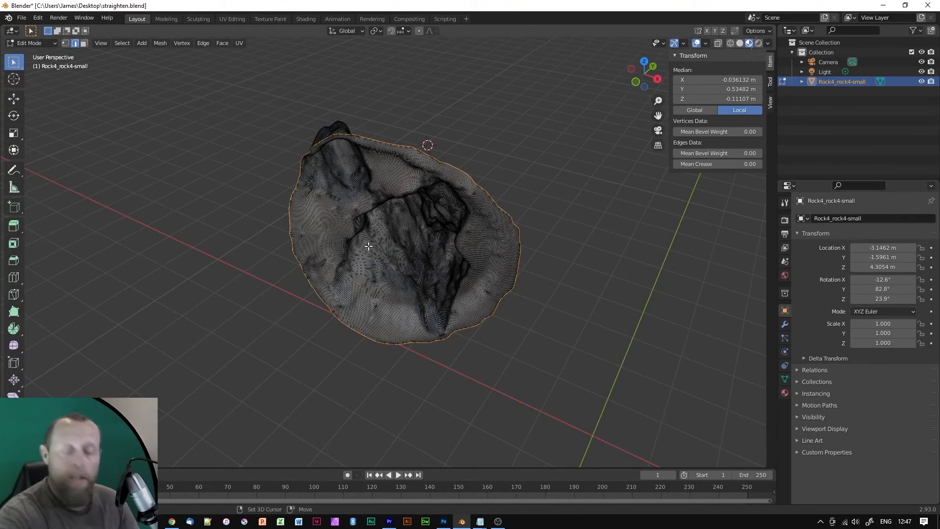
Step: Snap the 3D cursor to the selected rock vertices and return to Object Mode
{"action": "key", "text": "shift+s"}
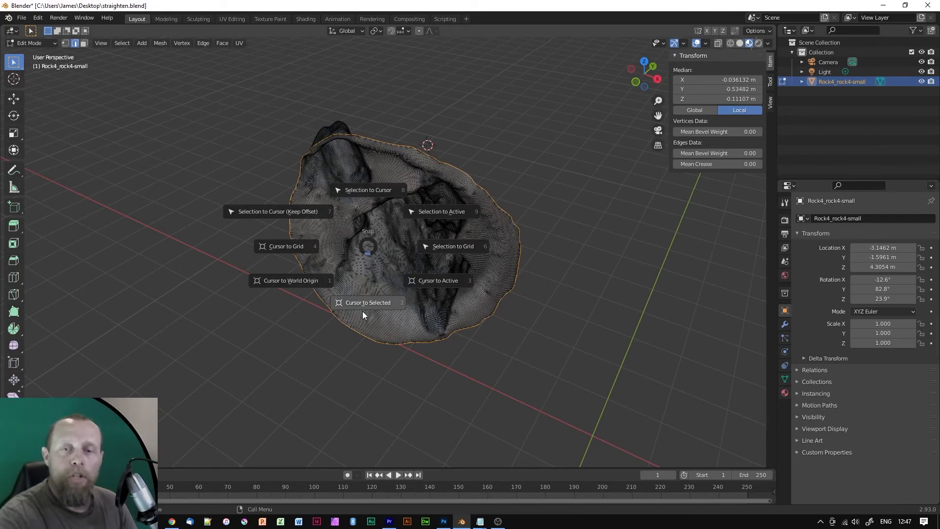
{"action": "mouse_move", "coordinate": [369, 304]}
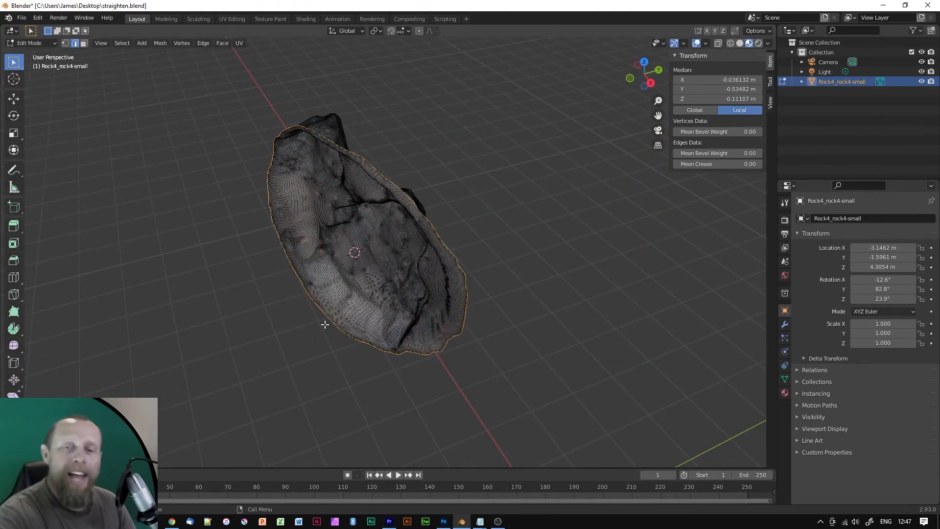
{"action": "key", "text": "Tab"}
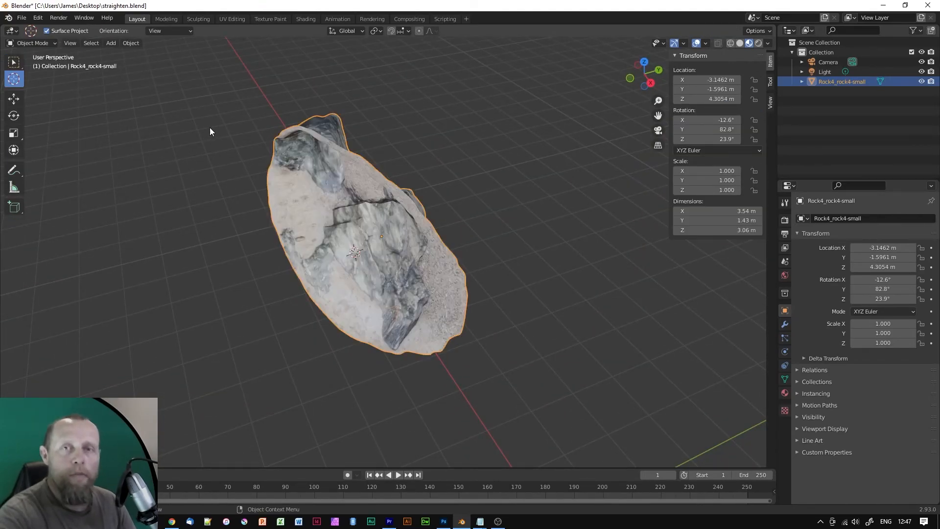
Step: Move the rock's origin to the 3D cursor, giving location about -2.92, -2.09, 4.34 m
{"action": "left_click", "coordinate": [131, 43]}
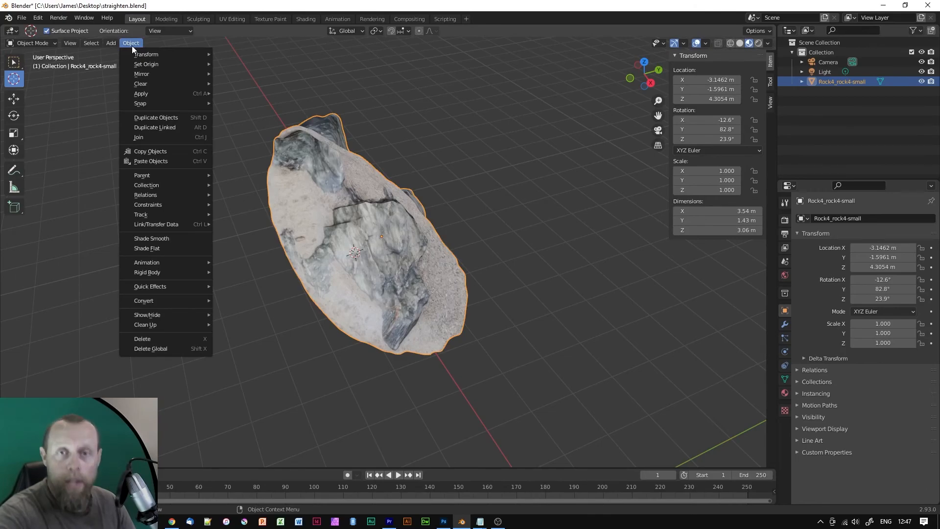
{"action": "mouse_move", "coordinate": [145, 64]}
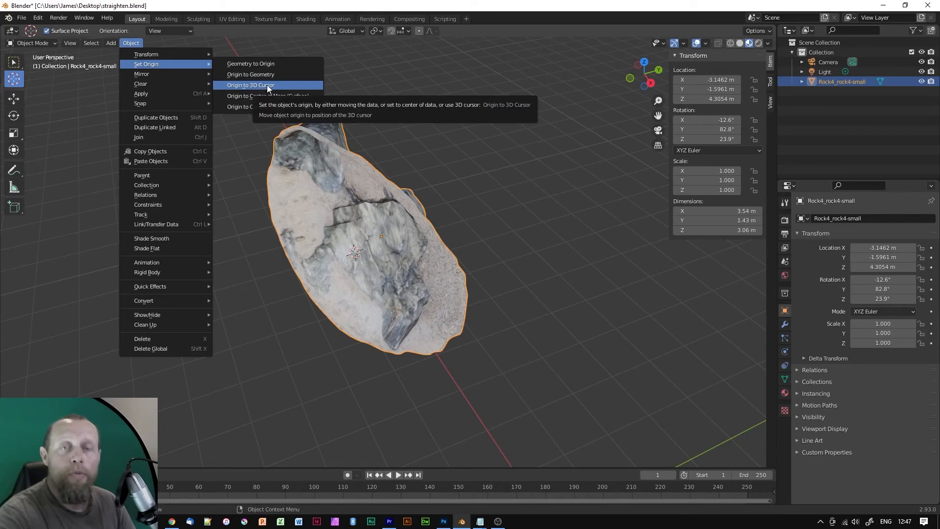
{"action": "left_click", "coordinate": [251, 85]}
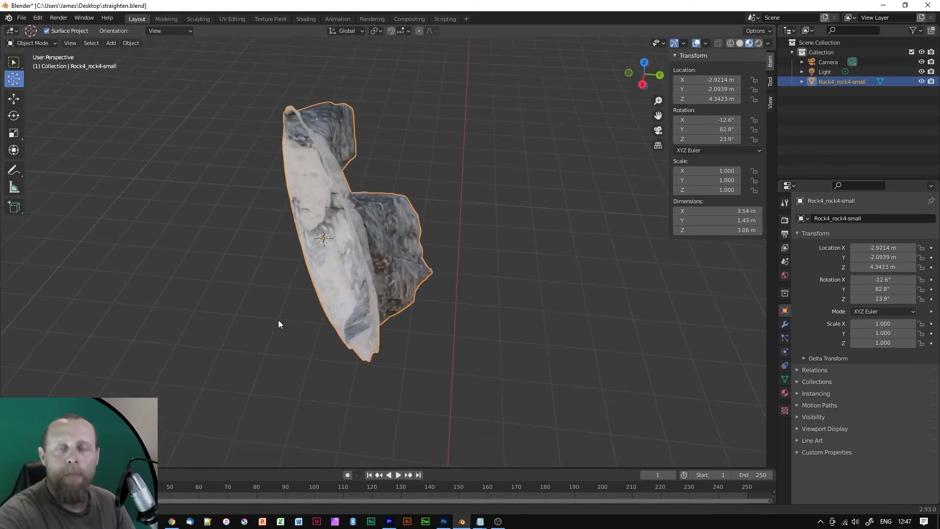
Step: Enter 0 for the rock's X, Y and Z location in the N panel
{"action": "double_click", "coordinate": [708, 79]}
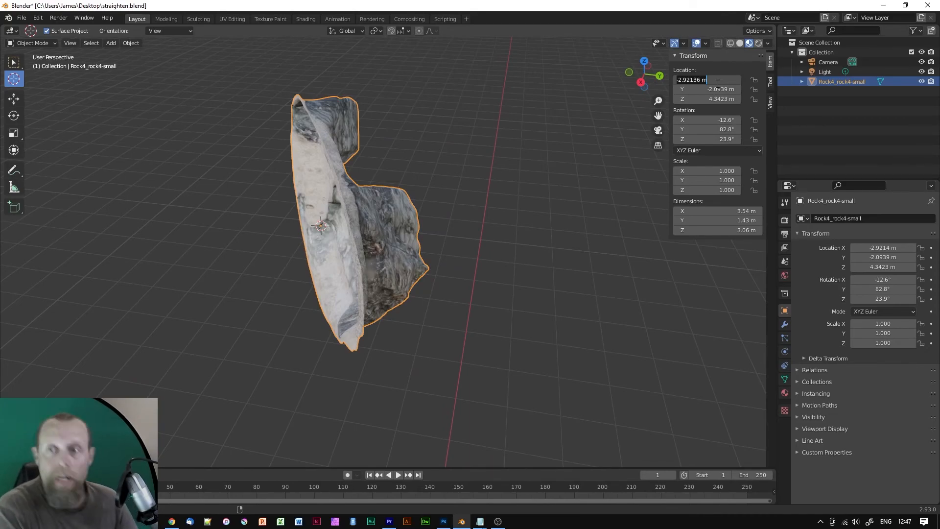
{"action": "type", "text": "0 m"}
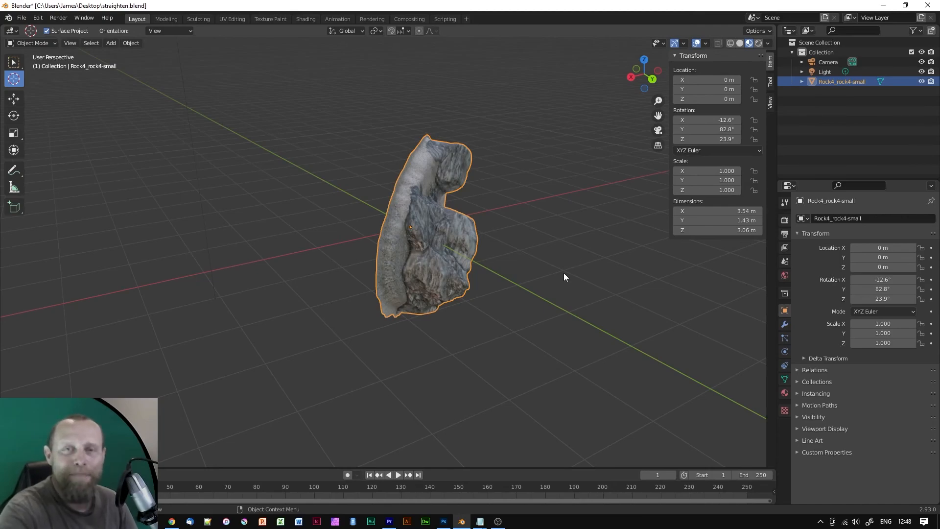
{"action": "mouse_move", "coordinate": [562, 285]}
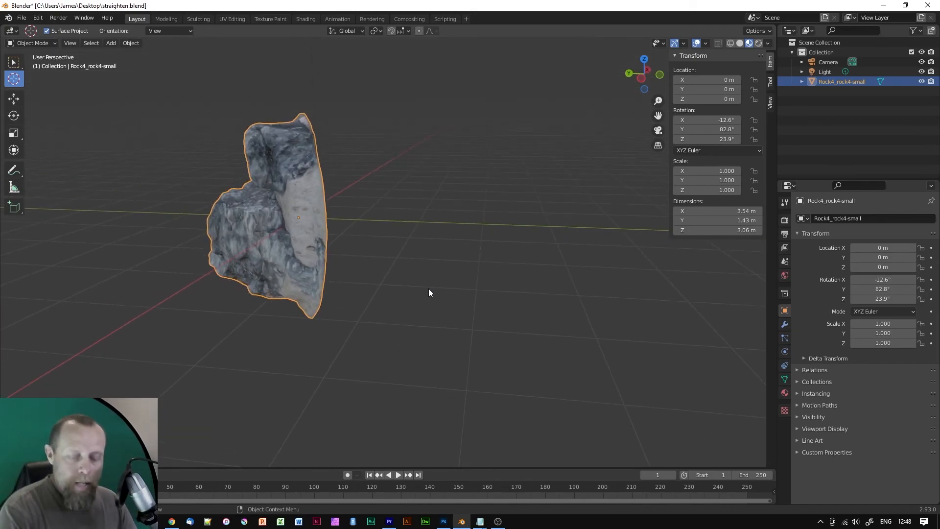
Step: Rotate the rock in orthographic views until its base is level, roughly 90°, 0.05°, 105°
{"action": "key", "text": "KP_1"}
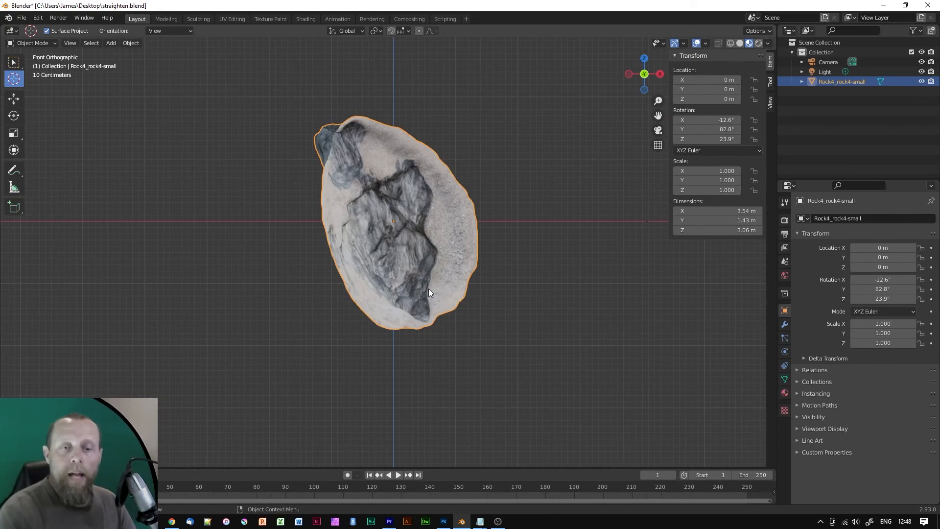
{"action": "mouse_move", "coordinate": [608, 74]}
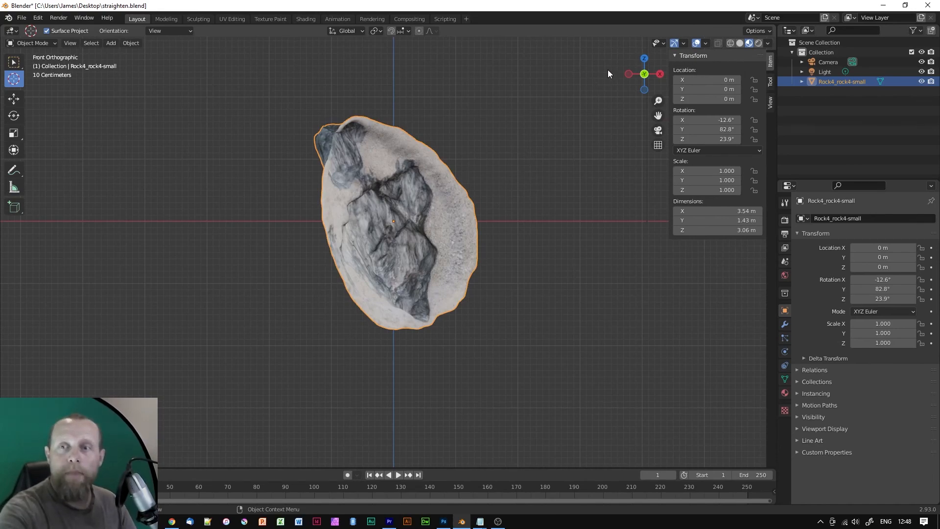
{"action": "mouse_move", "coordinate": [484, 183]}
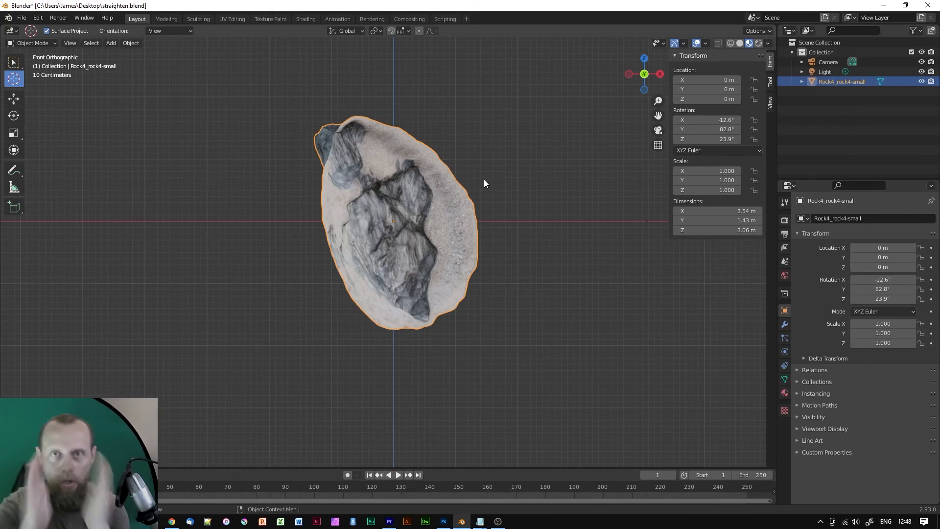
{"action": "mouse_move", "coordinate": [488, 171]}
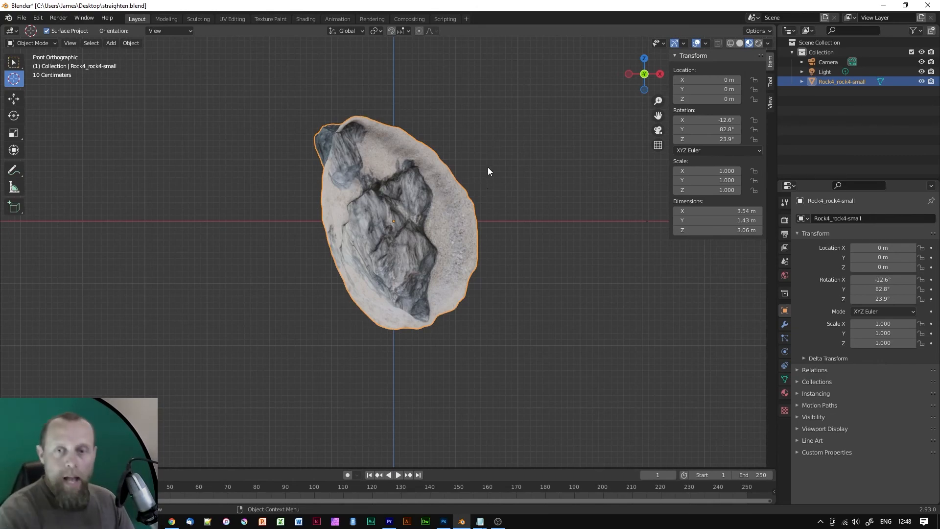
{"action": "key", "text": "r"}
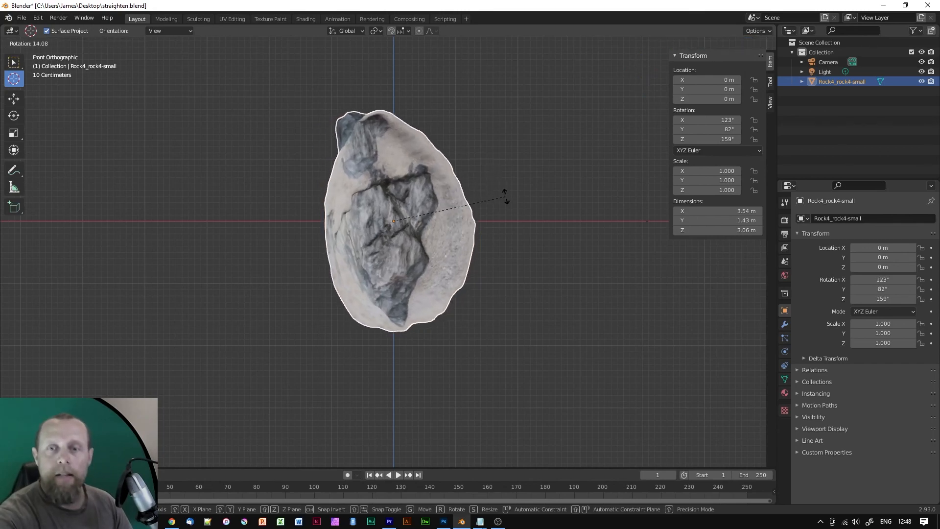
{"action": "left_click_drag", "start_coordinate": [505, 195], "coordinate": [507, 207]}
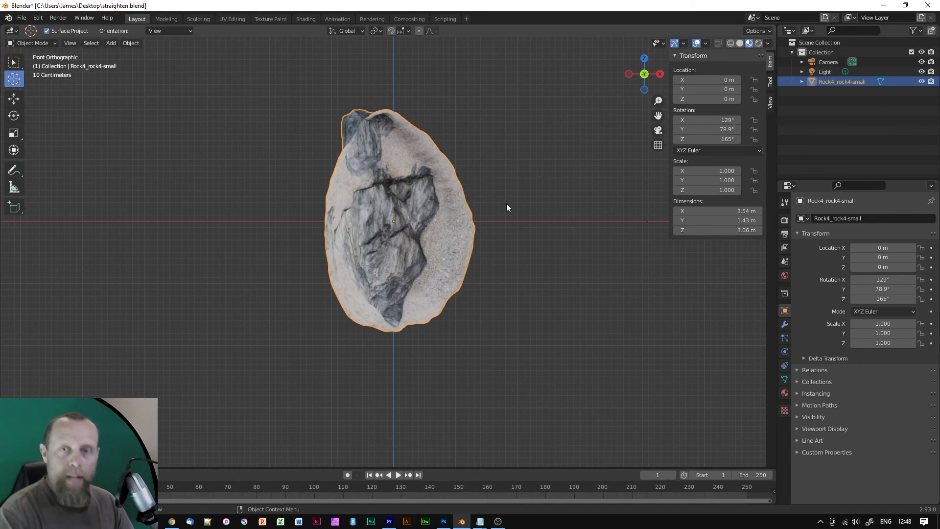
{"action": "key", "text": "KP_3"}
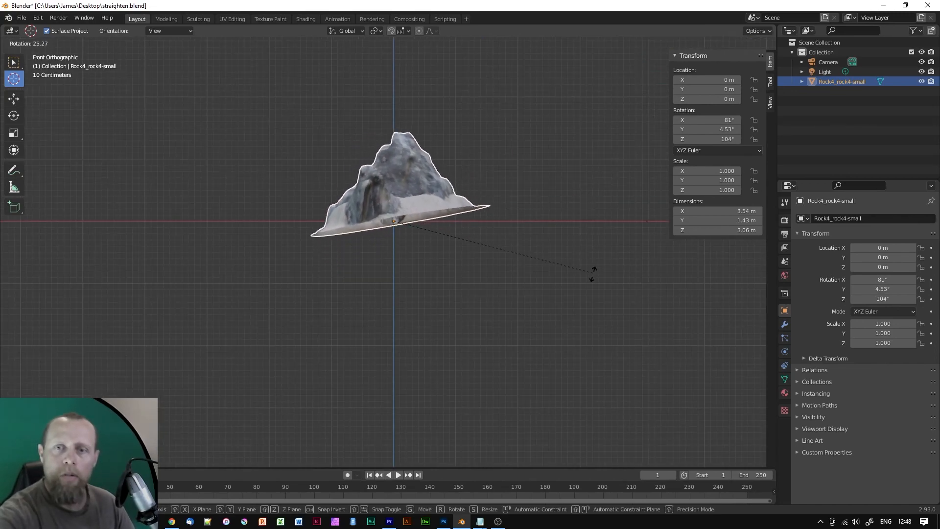
{"action": "left_click_drag", "start_coordinate": [592, 273], "coordinate": [593, 311]}
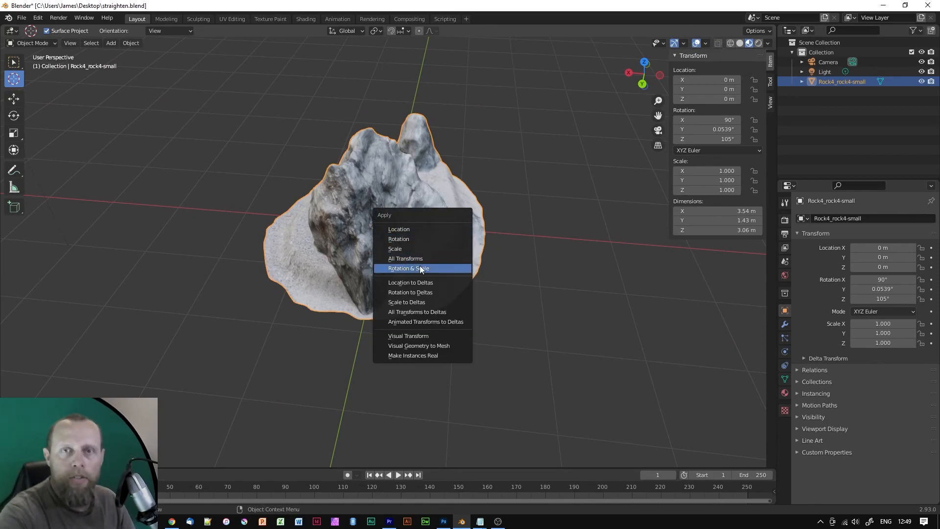
Step: Apply Rotation & Scale so the rock's rotation reads 0°, 0°, 0°
{"action": "left_click", "coordinate": [407, 268]}
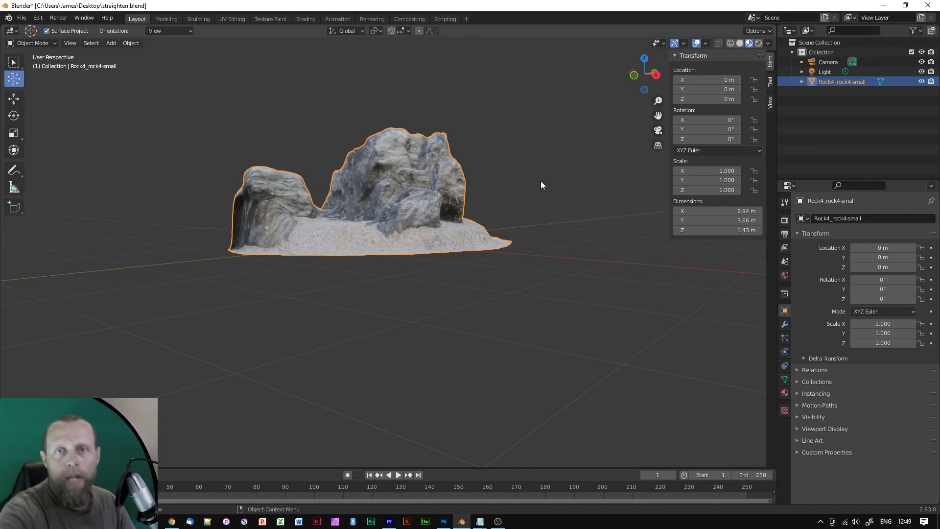
{"action": "mouse_move", "coordinate": [559, 175]}
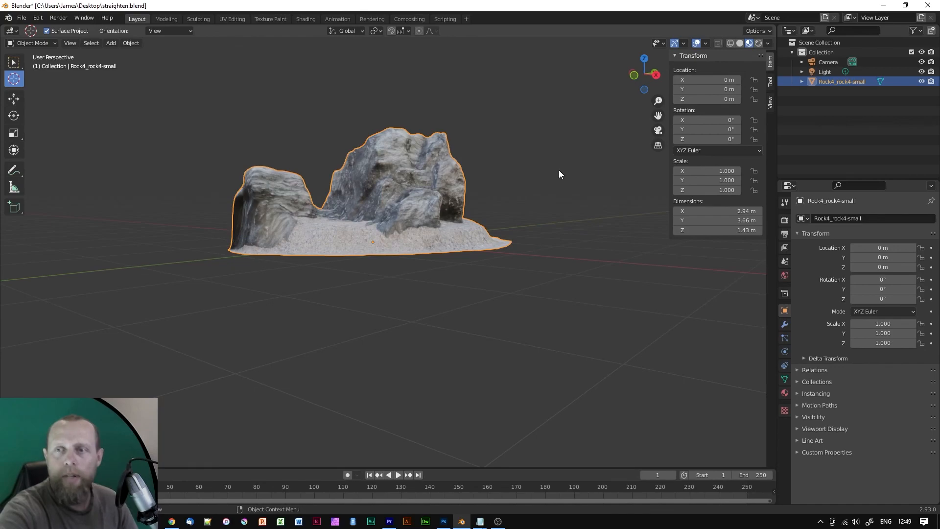